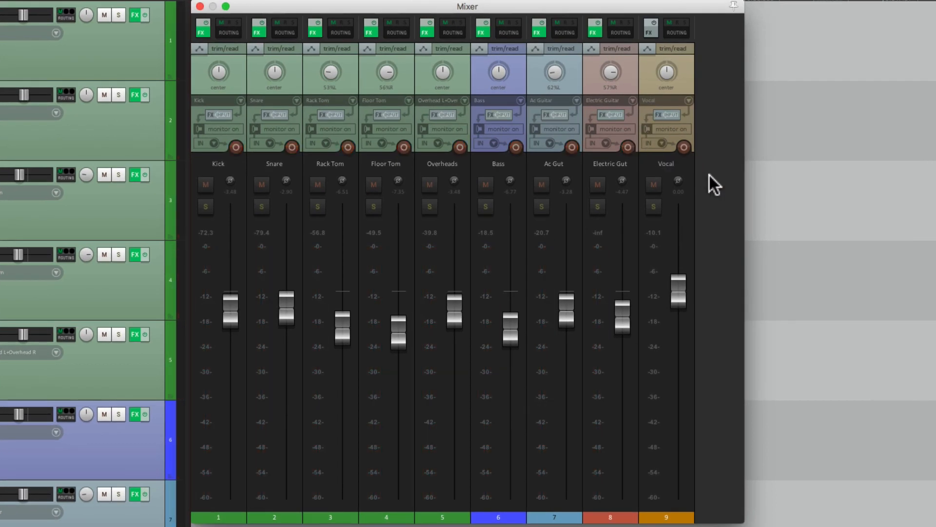
- Record-arm the Vocal channel strip (track 9) in the Mixer
{"action": "left_click", "coordinate": [684, 148]}
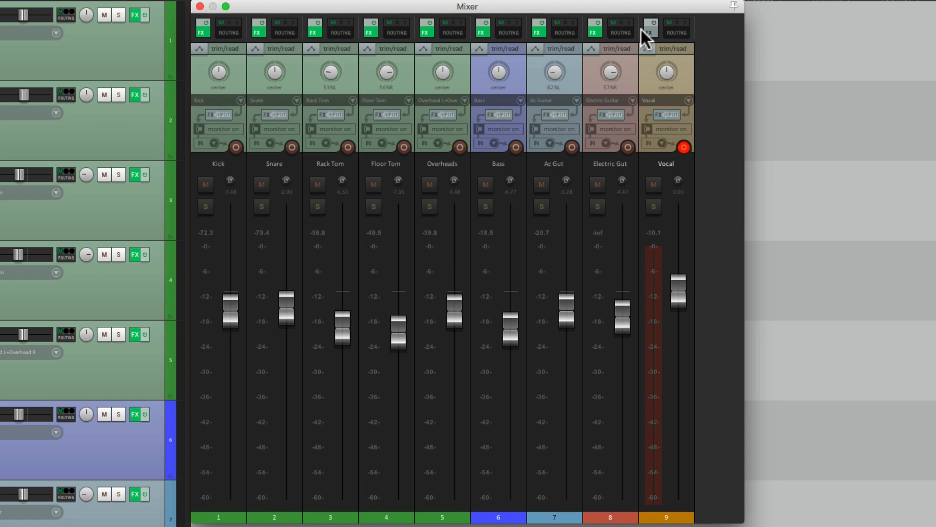
- Add ReaEQ to the Vocal track and enable its high-pass band at about 116 Hz
{"action": "left_click", "coordinate": [649, 27]}
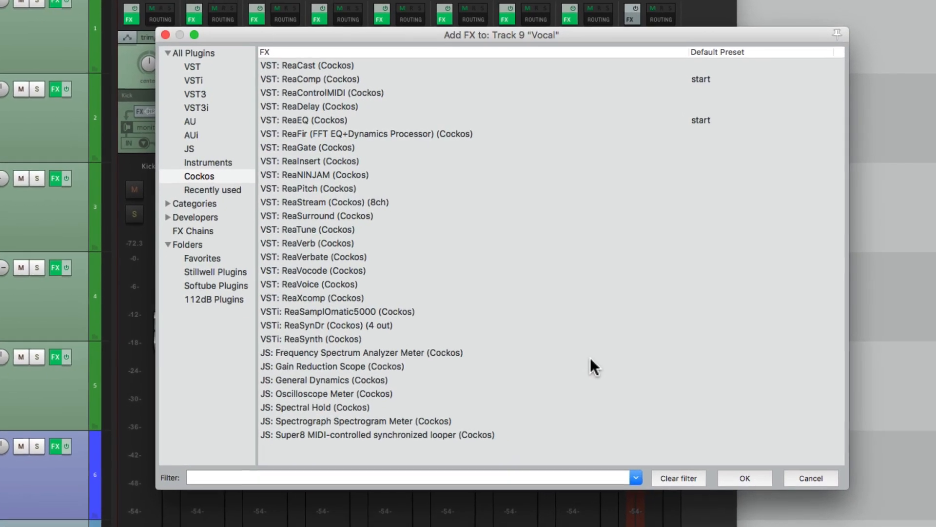
{"action": "left_click", "coordinate": [308, 120]}
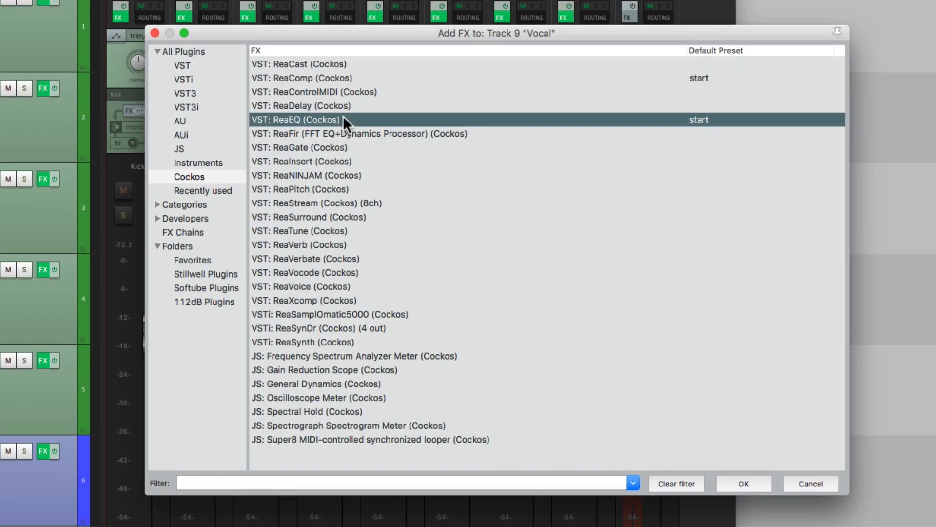
{"action": "double_click", "coordinate": [297, 120]}
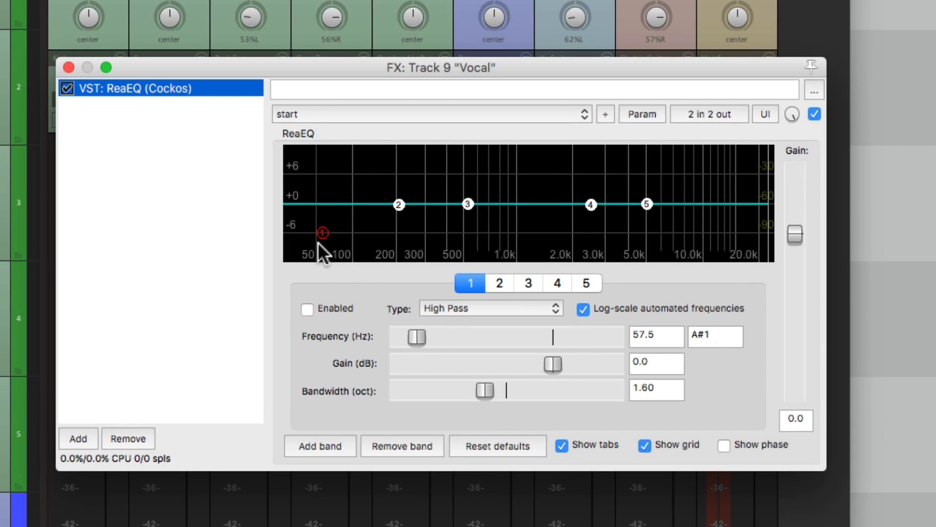
{"action": "left_click", "coordinate": [308, 309]}
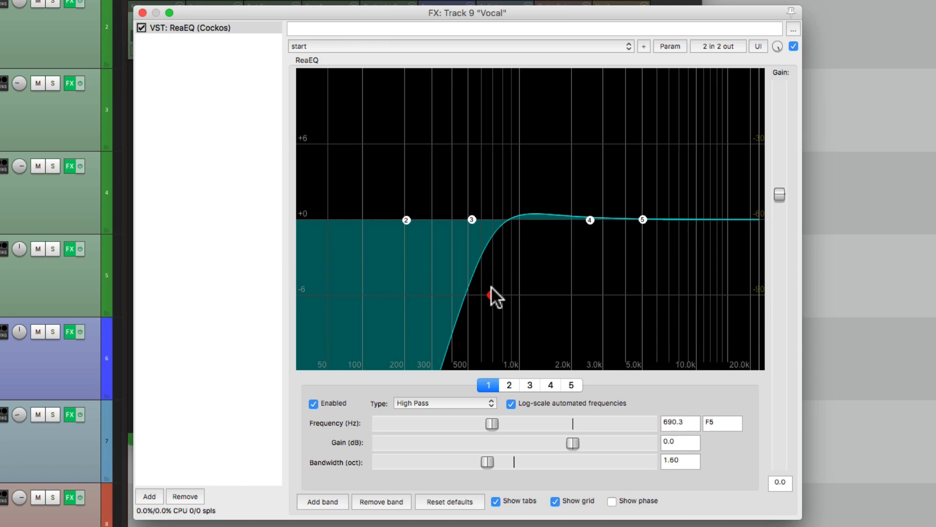
{"action": "mouse_move", "coordinate": [487, 298]}
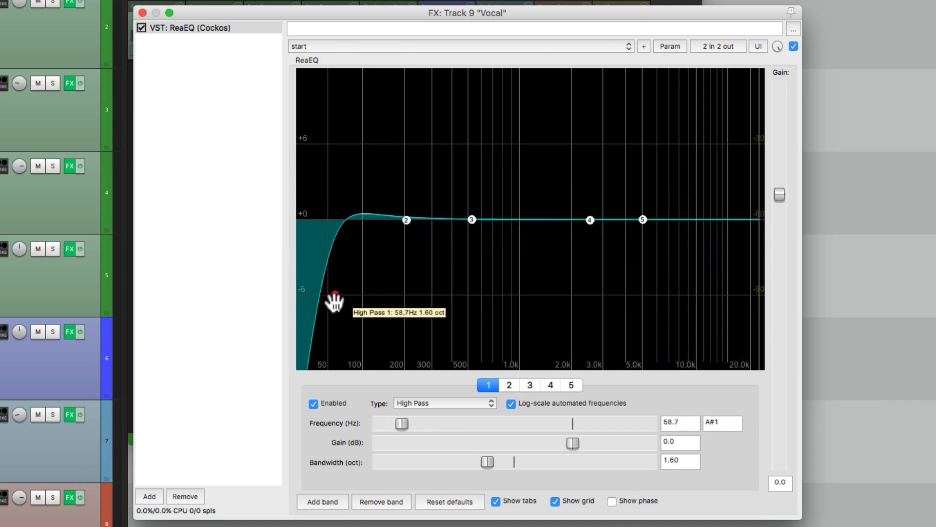
{"action": "left_click_drag", "start_coordinate": [334, 296], "coordinate": [357, 295]}
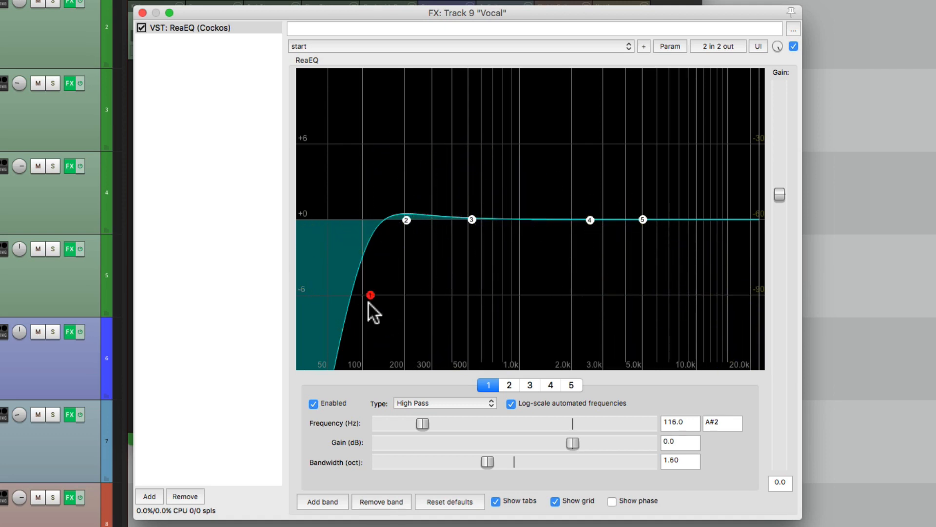
{"action": "mouse_move", "coordinate": [391, 133]}
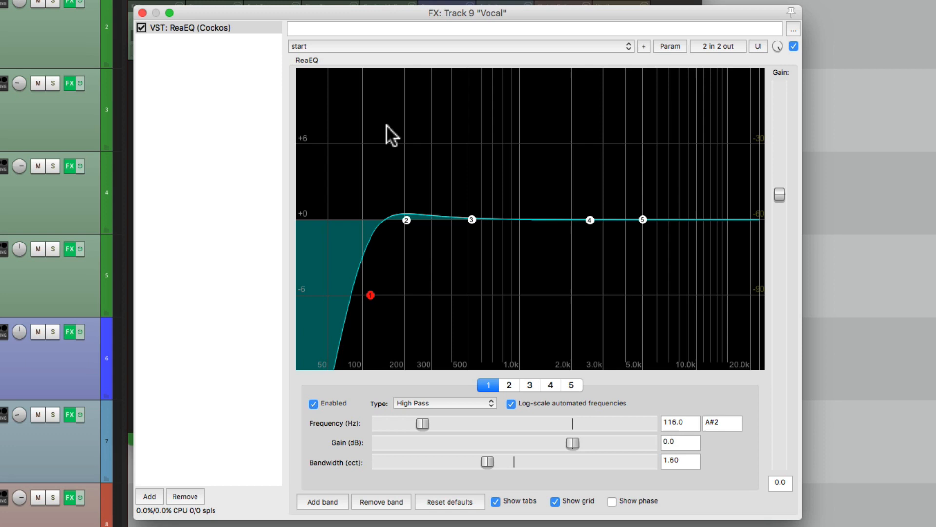
{"action": "mouse_move", "coordinate": [434, 184]}
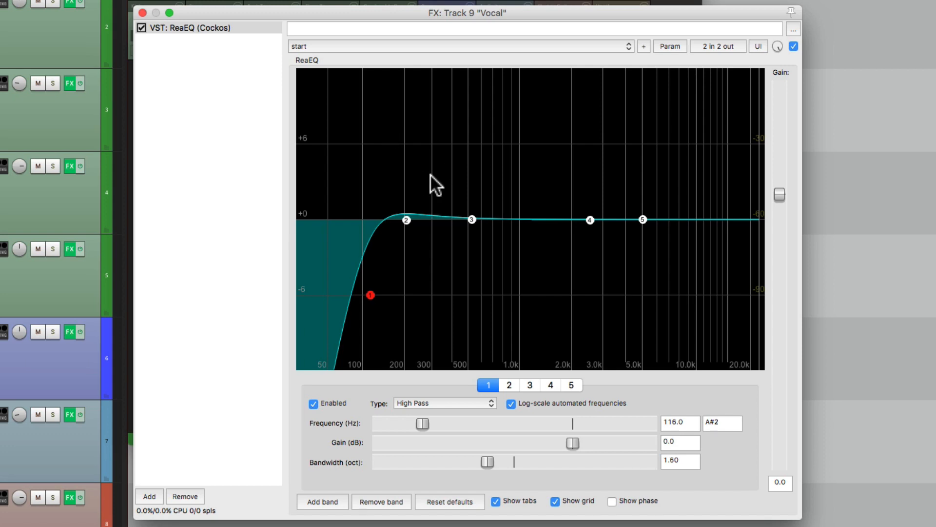
{"action": "mouse_move", "coordinate": [380, 186]}
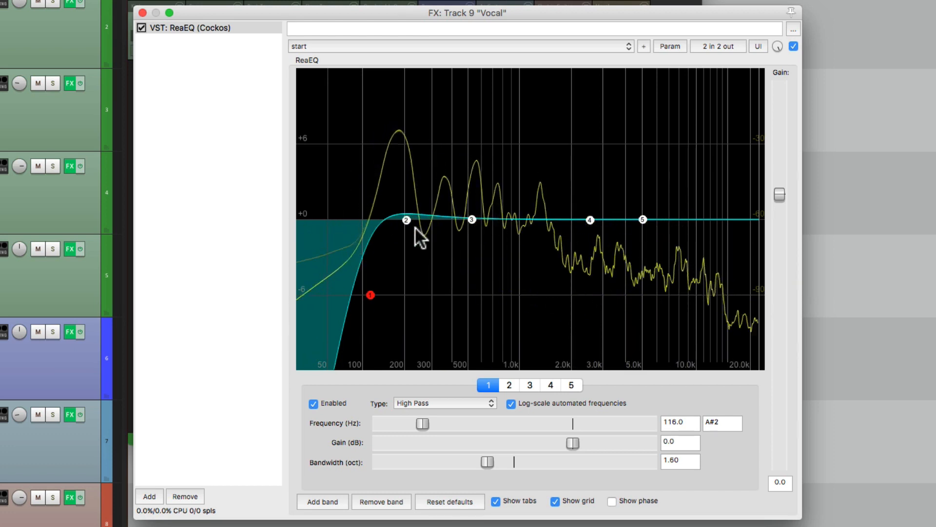
{"action": "mouse_move", "coordinate": [409, 271]}
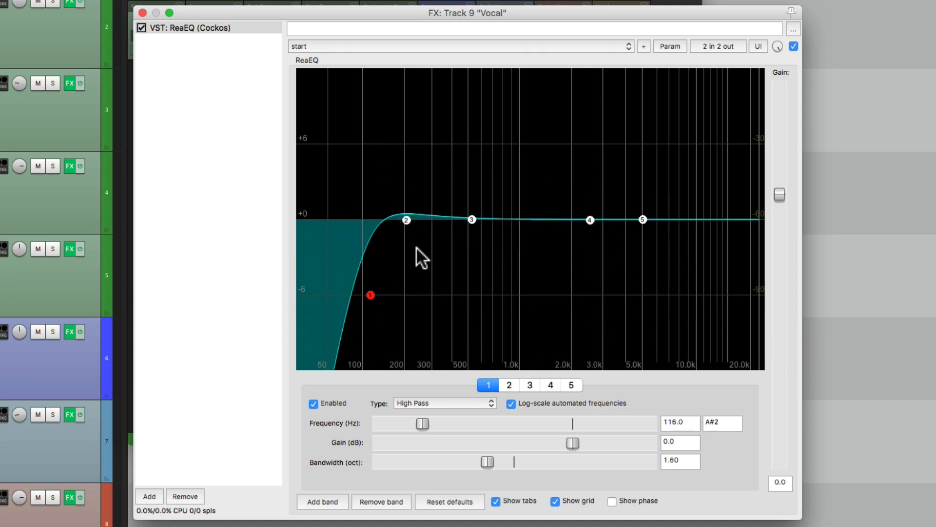
{"action": "mouse_move", "coordinate": [455, 298]}
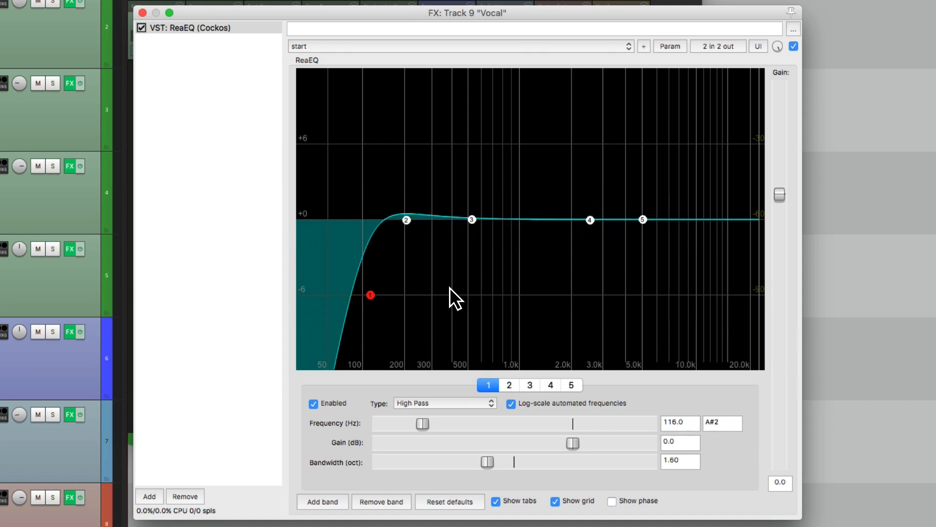
- Dip ReaEQ band 3 by about 3.2 dB at 236 Hz and bypass-compare the EQ
{"action": "left_click", "coordinate": [527, 384]}
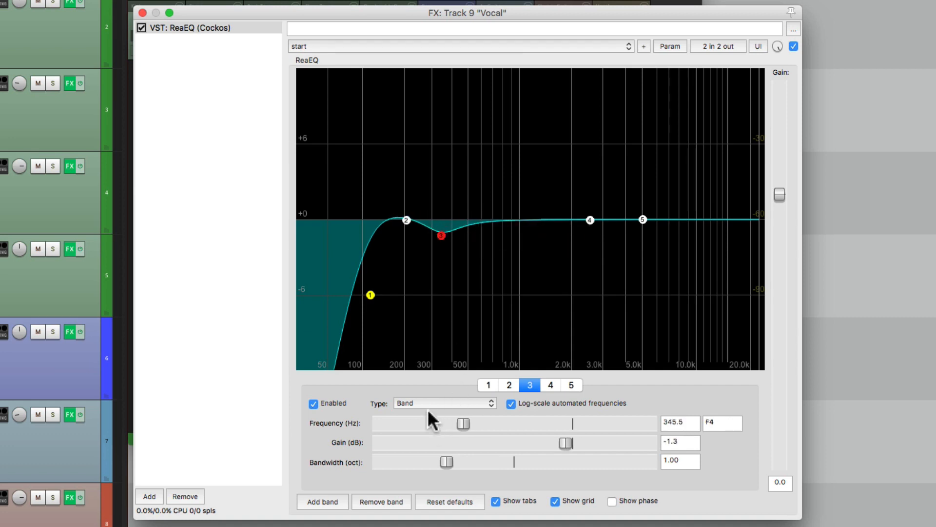
{"action": "mouse_move", "coordinate": [445, 247]}
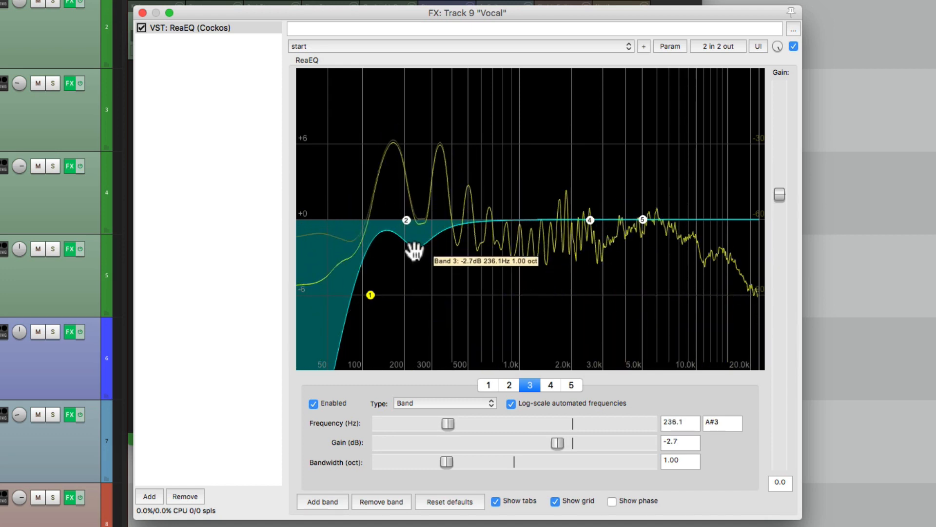
{"action": "left_click_drag", "start_coordinate": [406, 221], "coordinate": [405, 223]}
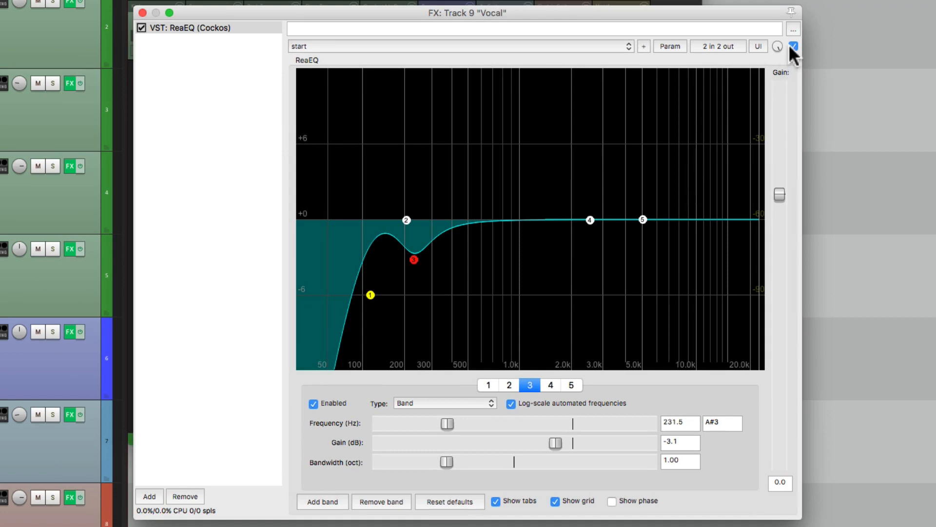
{"action": "left_click", "coordinate": [141, 28]}
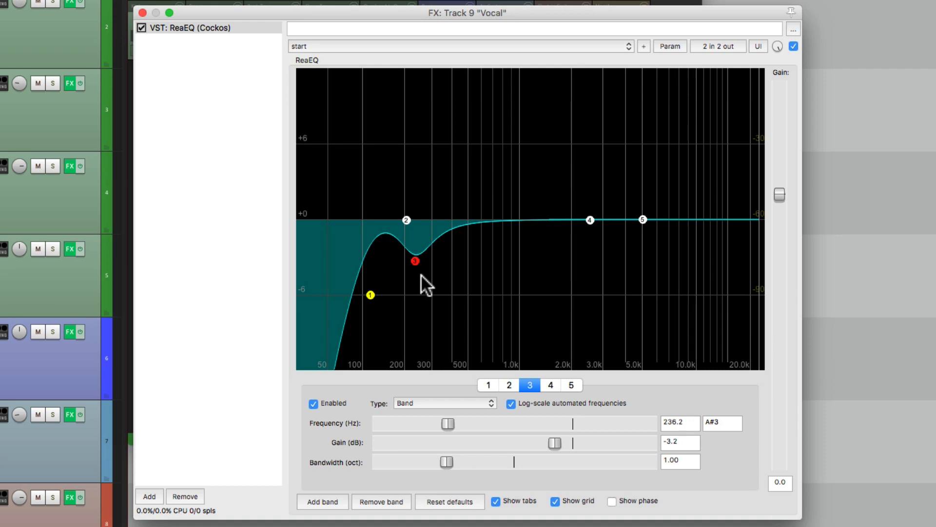
{"action": "mouse_move", "coordinate": [379, 274]}
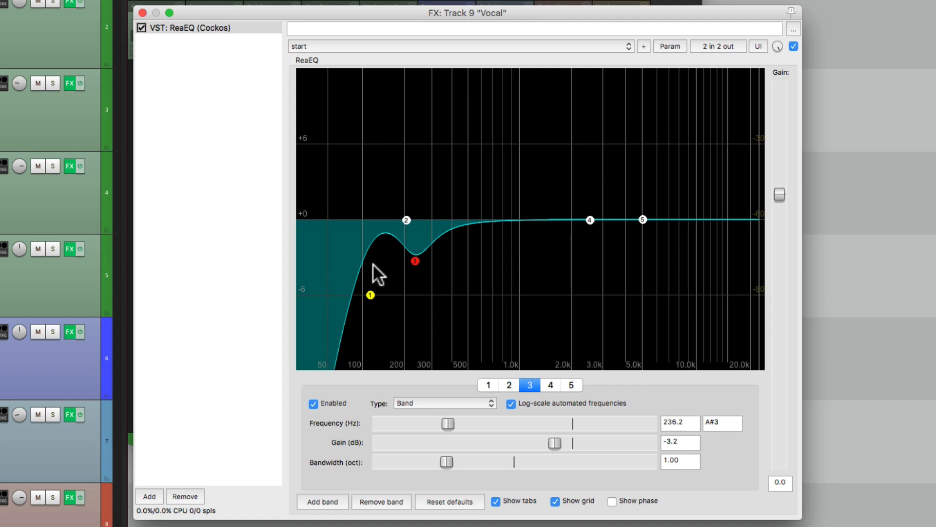
{"action": "mouse_move", "coordinate": [411, 263]}
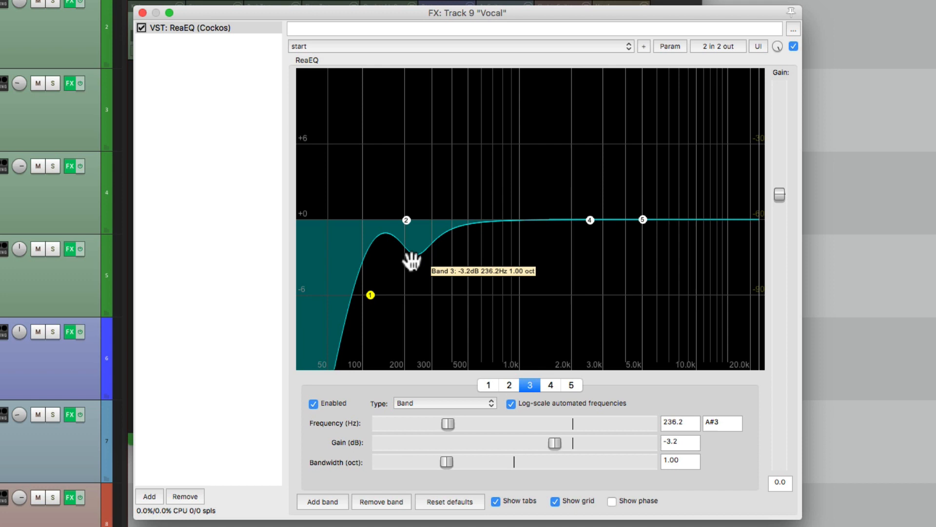
{"action": "mouse_move", "coordinate": [246, 93]}
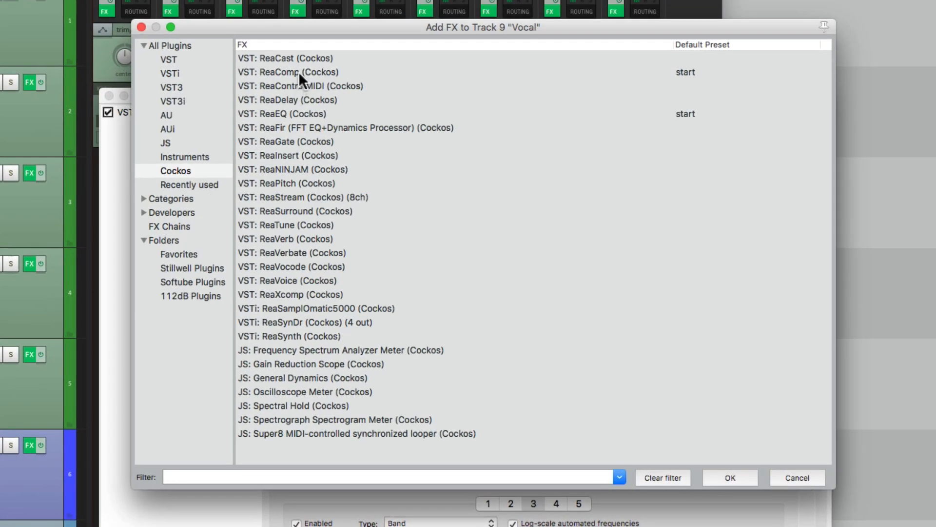
- Add ReaComp after ReaEQ with -26.6 dB threshold, 4:1 ratio, 6.7 ms attack, 74 ms release
{"action": "double_click", "coordinate": [288, 72]}
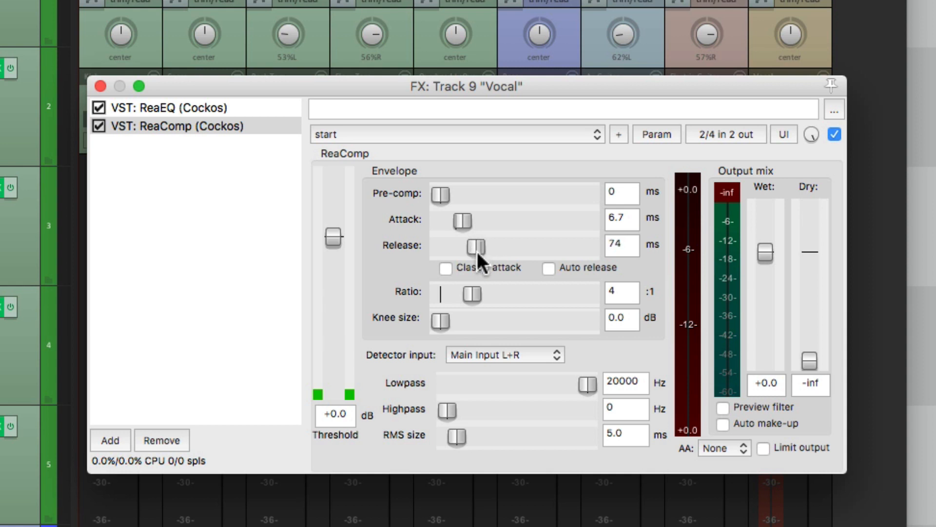
{"action": "mouse_move", "coordinate": [337, 247]}
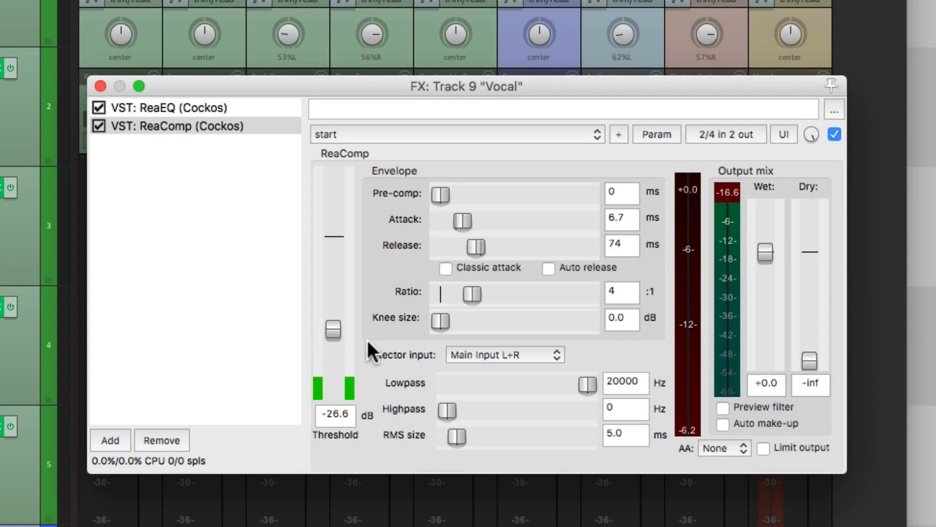
{"action": "mouse_move", "coordinate": [322, 285]}
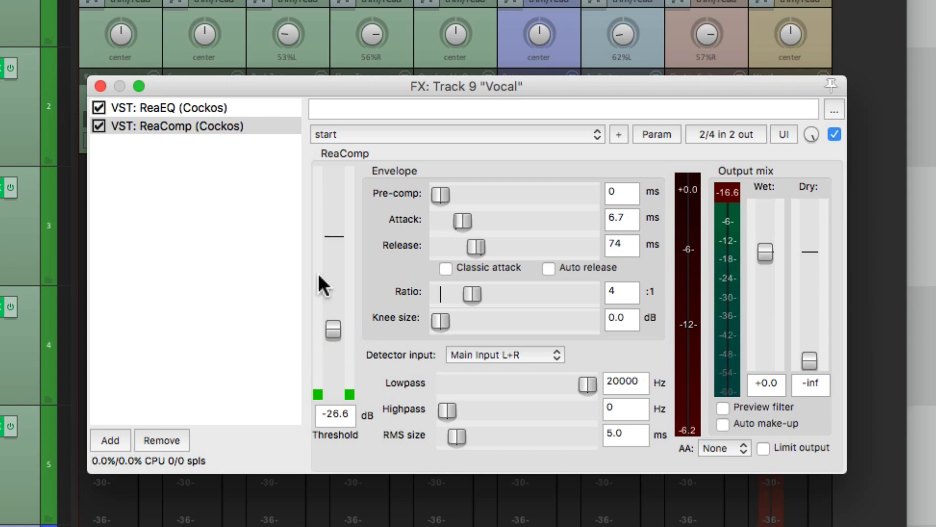
{"action": "left_click", "coordinate": [109, 440]}
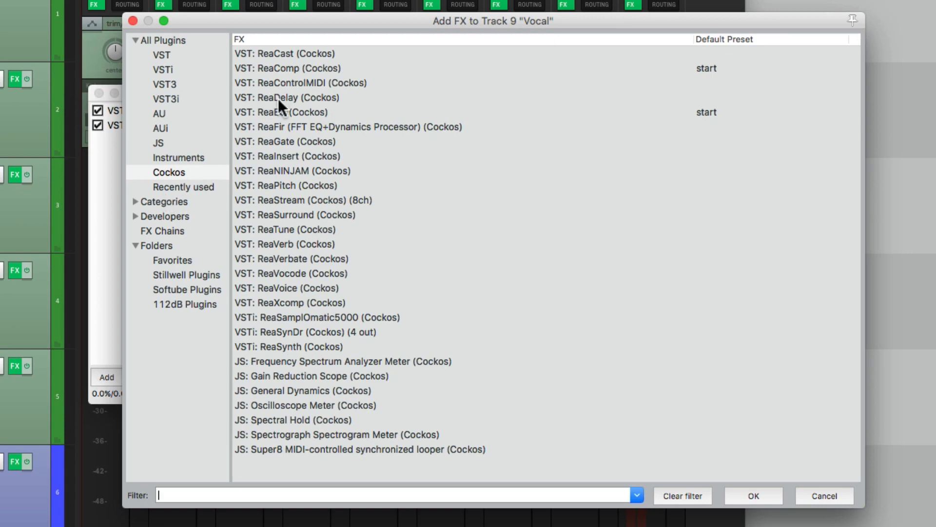
- Add a second ReaEQ reduced to one high-shelf band boosting 4.7 dB near 3.9 kHz
{"action": "double_click", "coordinate": [279, 112]}
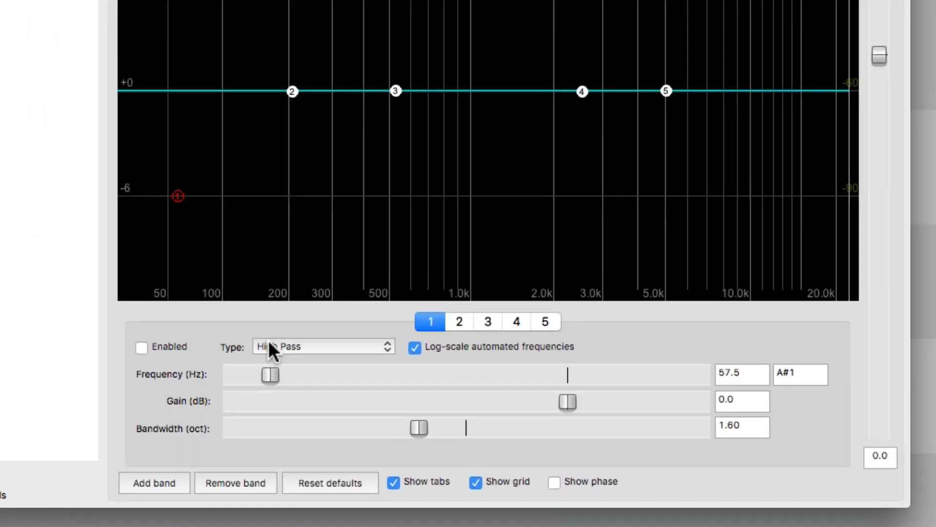
{"action": "mouse_move", "coordinate": [235, 482]}
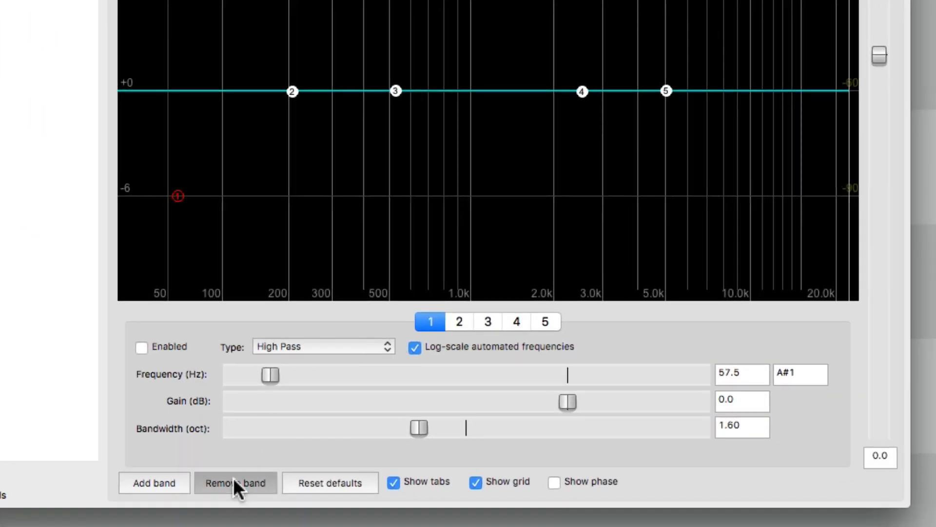
{"action": "left_click", "coordinate": [235, 482]}
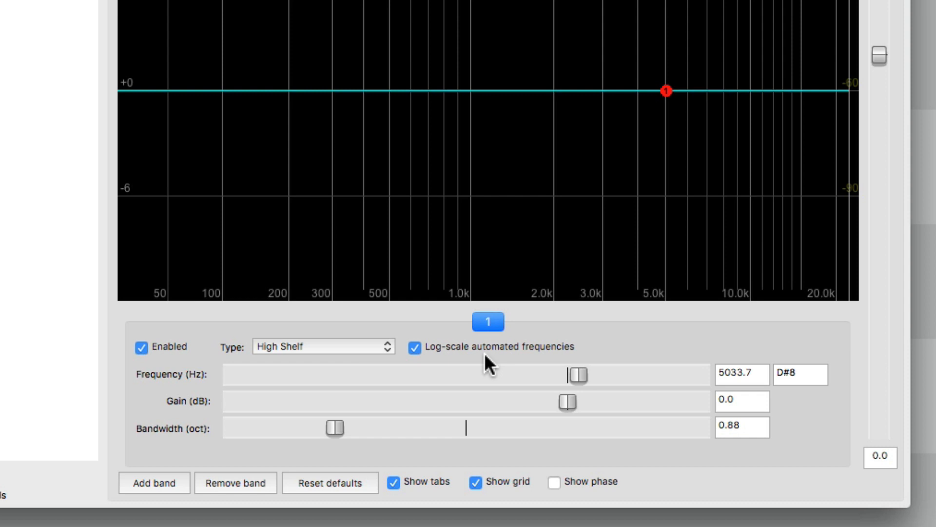
{"action": "left_click", "coordinate": [322, 346]}
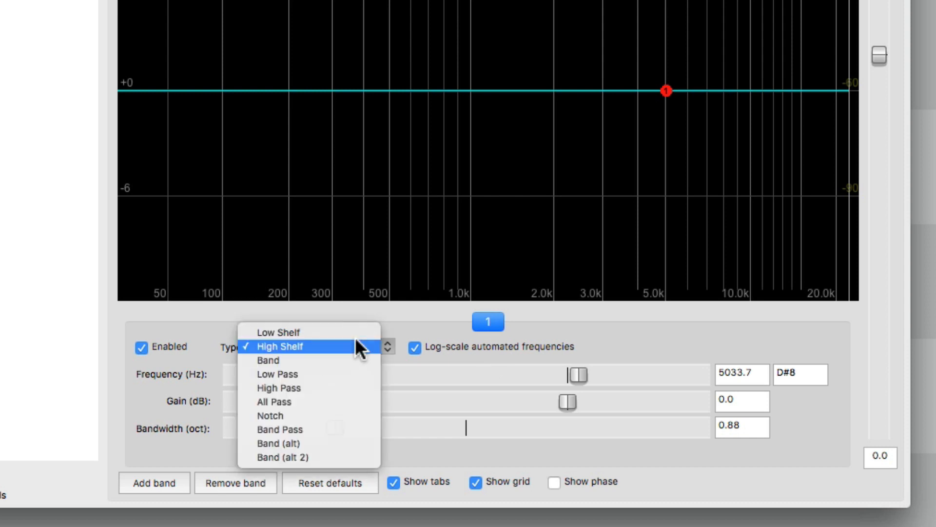
{"action": "left_click", "coordinate": [280, 346]}
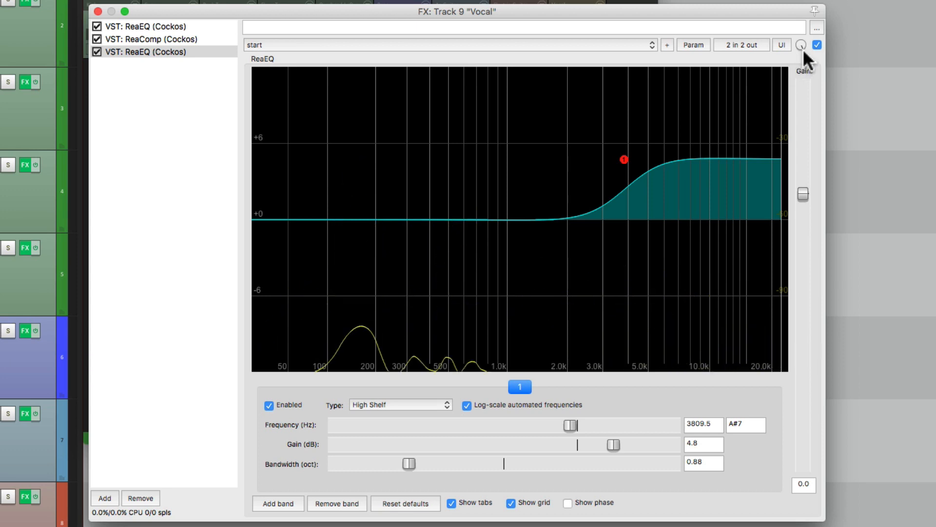
{"action": "left_click", "coordinate": [817, 45]}
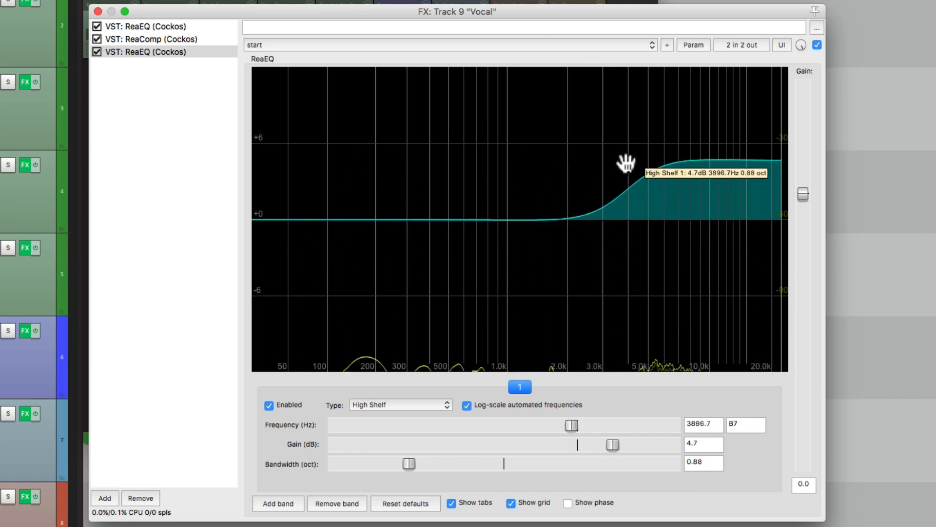
{"action": "mouse_move", "coordinate": [675, 311]}
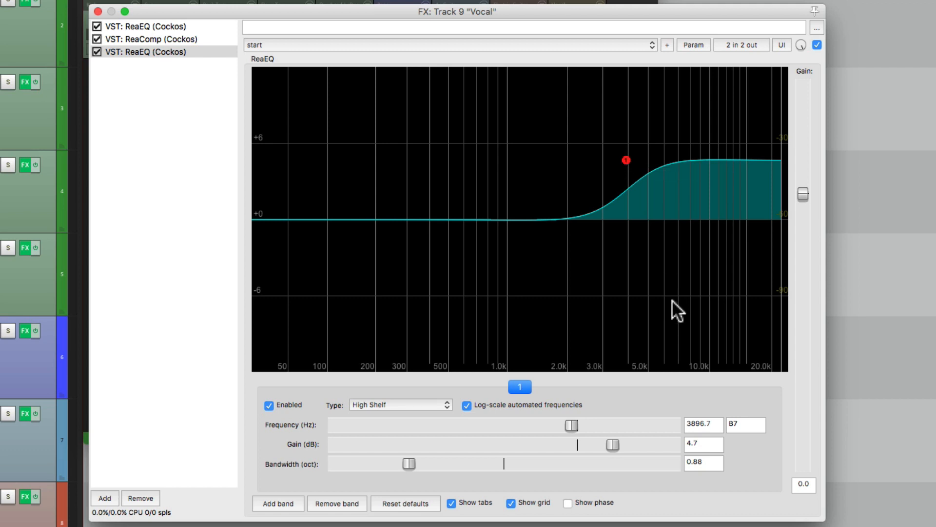
{"action": "mouse_move", "coordinate": [648, 232]}
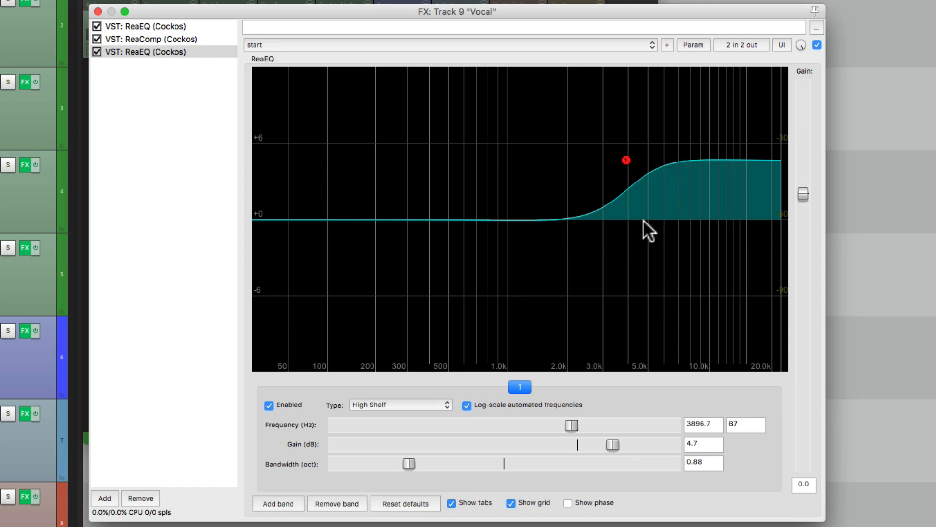
{"action": "mouse_move", "coordinate": [726, 165]}
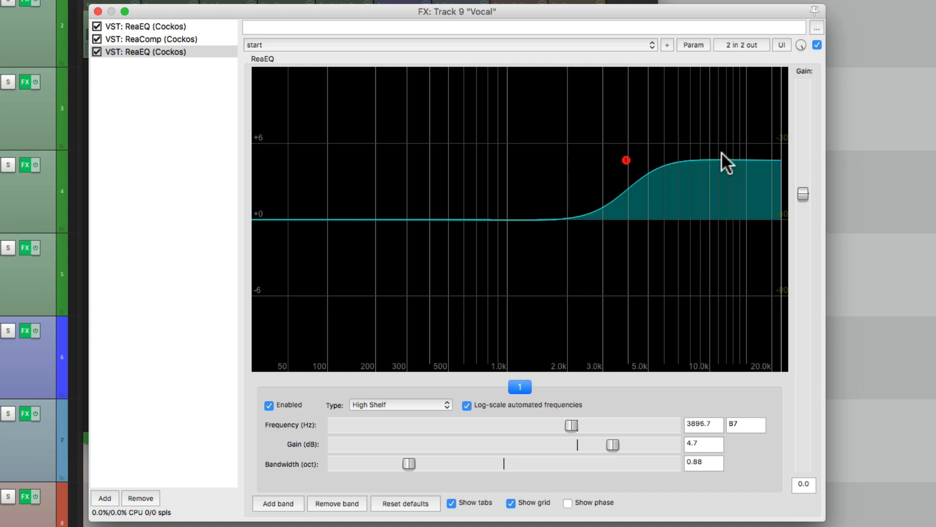
- Try the high EQ band as a boosted bell, then set it back to High Shelf
{"action": "left_click", "coordinate": [400, 404]}
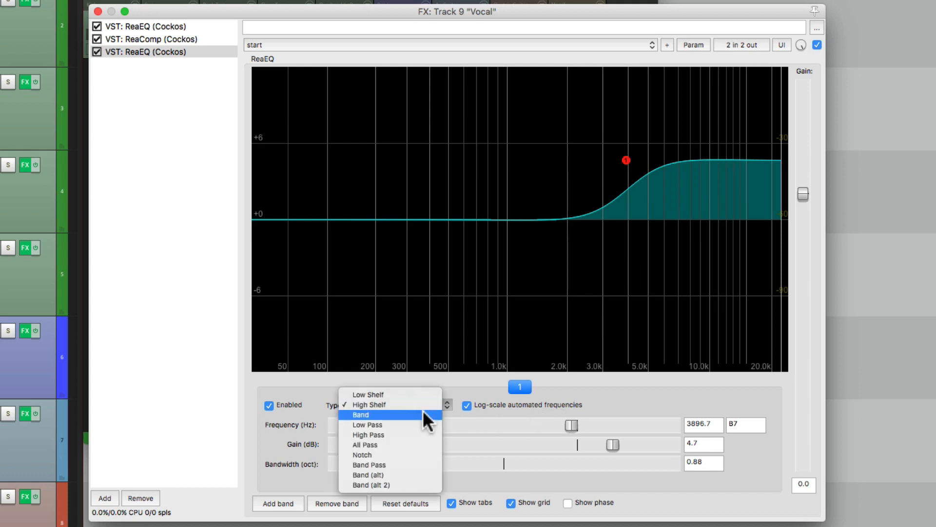
{"action": "left_click", "coordinate": [360, 414]}
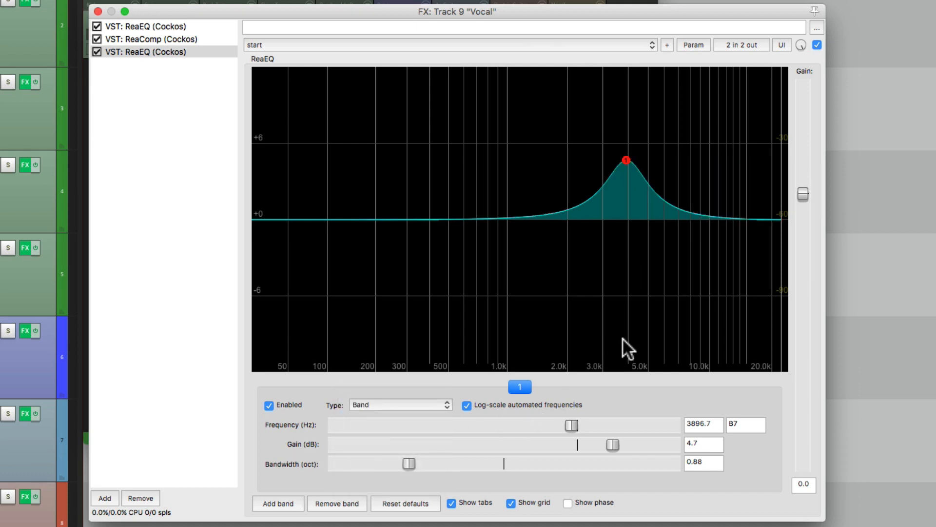
{"action": "mouse_move", "coordinate": [635, 214]}
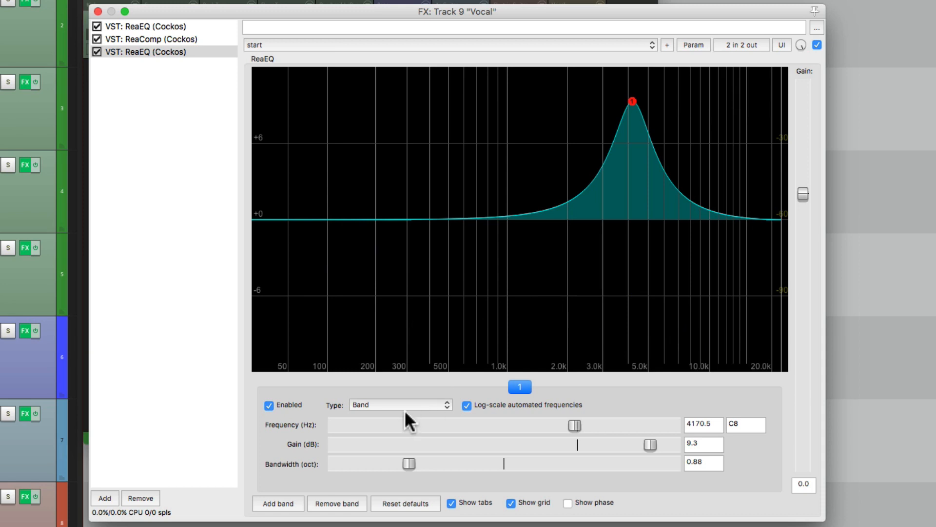
{"action": "left_click", "coordinate": [399, 405]}
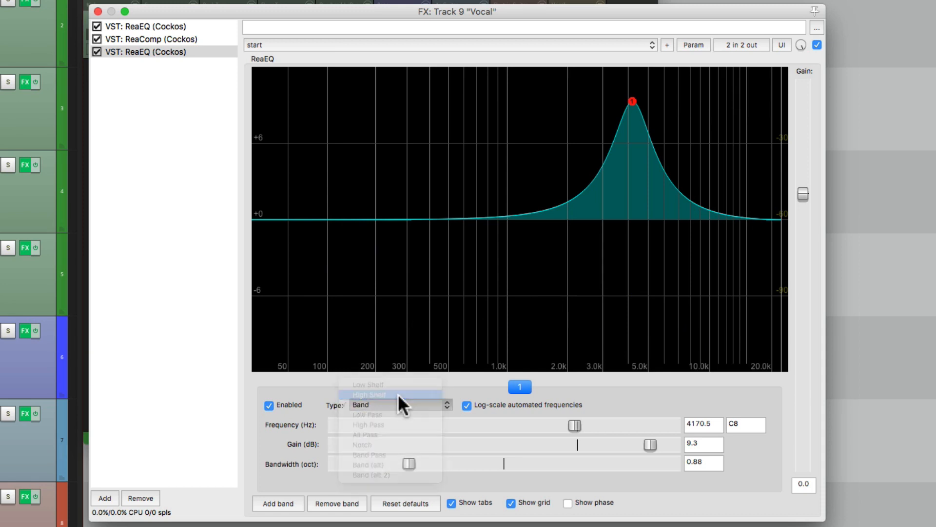
{"action": "left_click", "coordinate": [369, 394]}
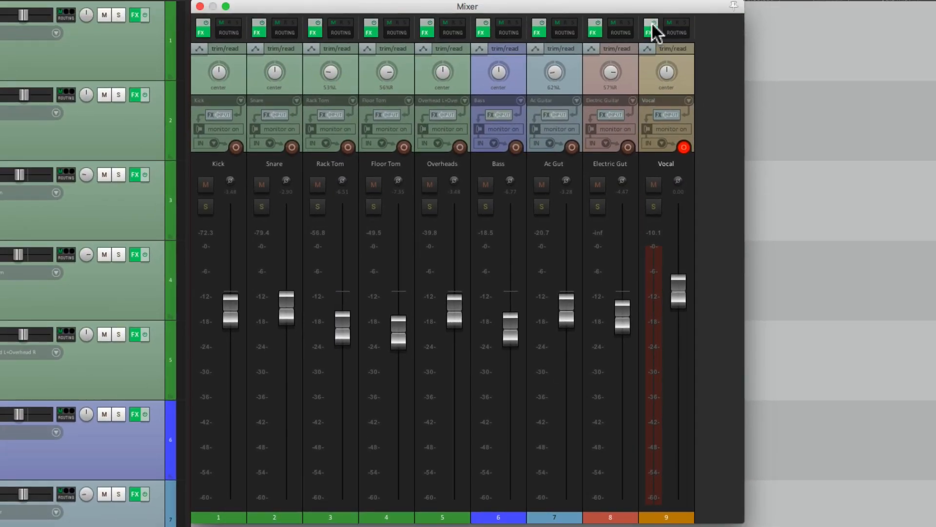
{"action": "left_click", "coordinate": [649, 28]}
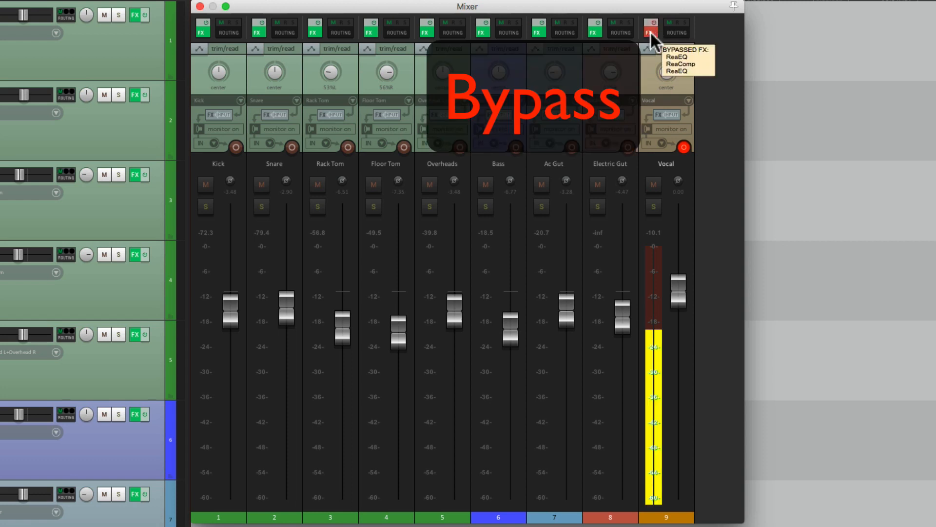
{"action": "left_click", "coordinate": [647, 32]}
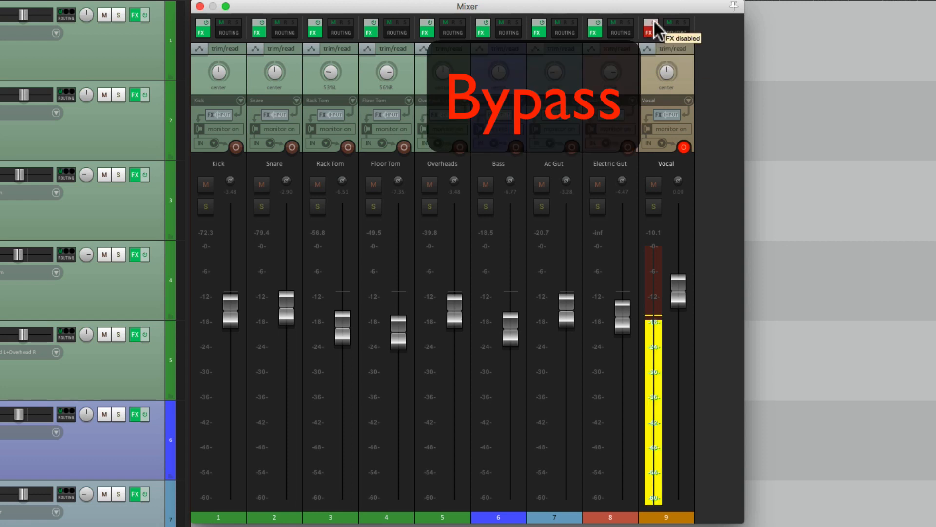
{"action": "left_click", "coordinate": [649, 28]}
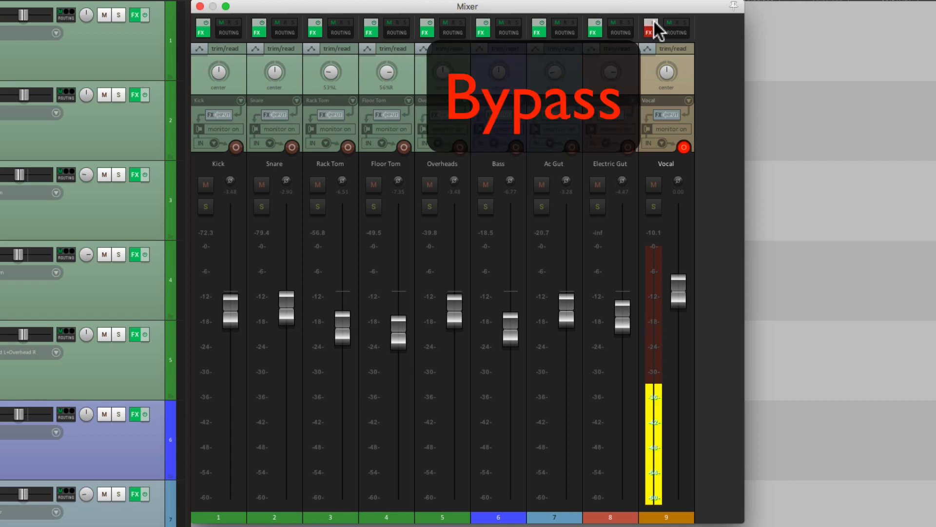
{"action": "left_click", "coordinate": [647, 28]}
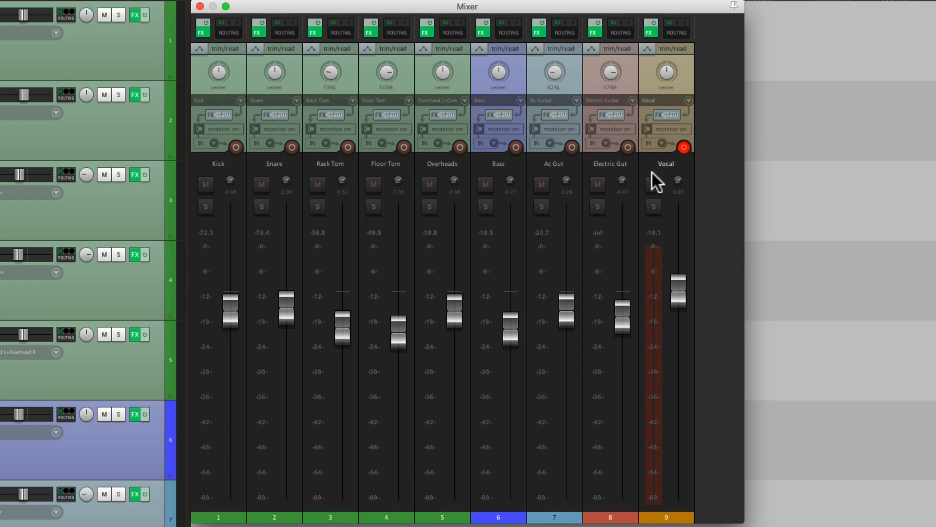
{"action": "left_click", "coordinate": [610, 517]}
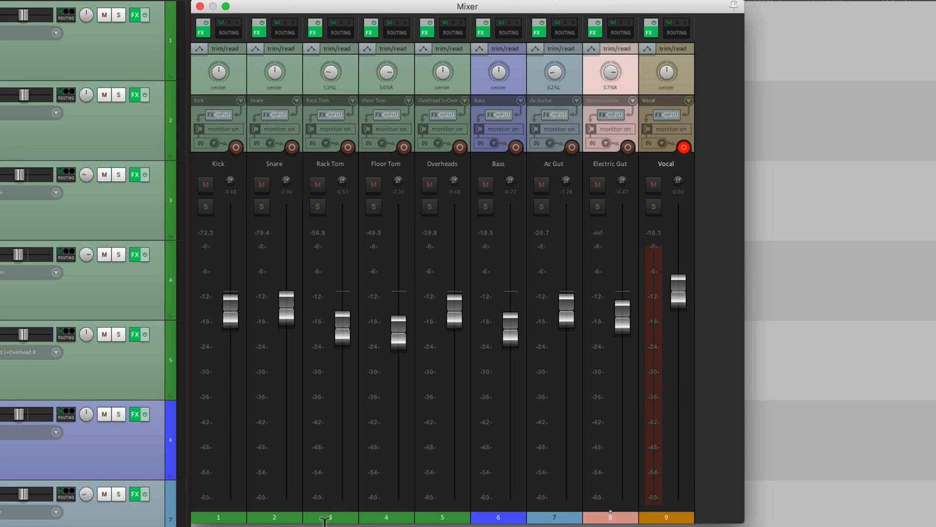
{"action": "mouse_move", "coordinate": [609, 178]}
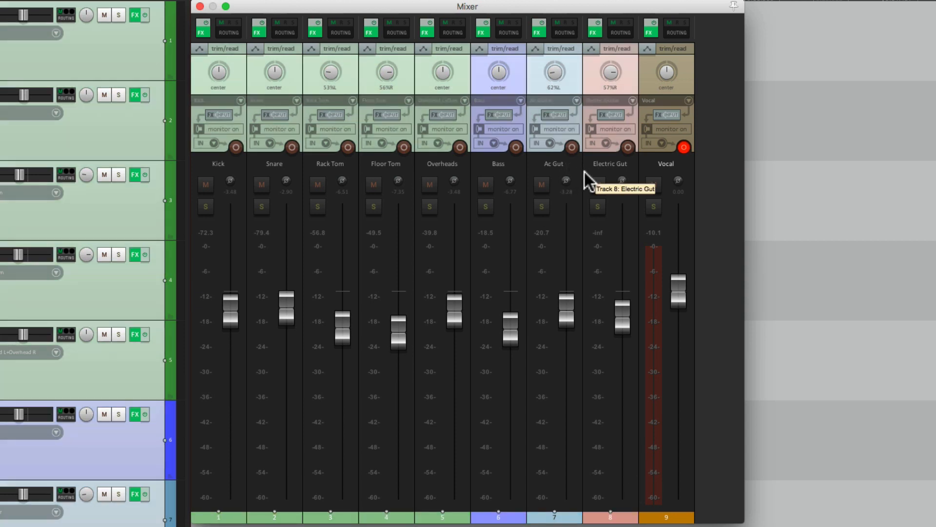